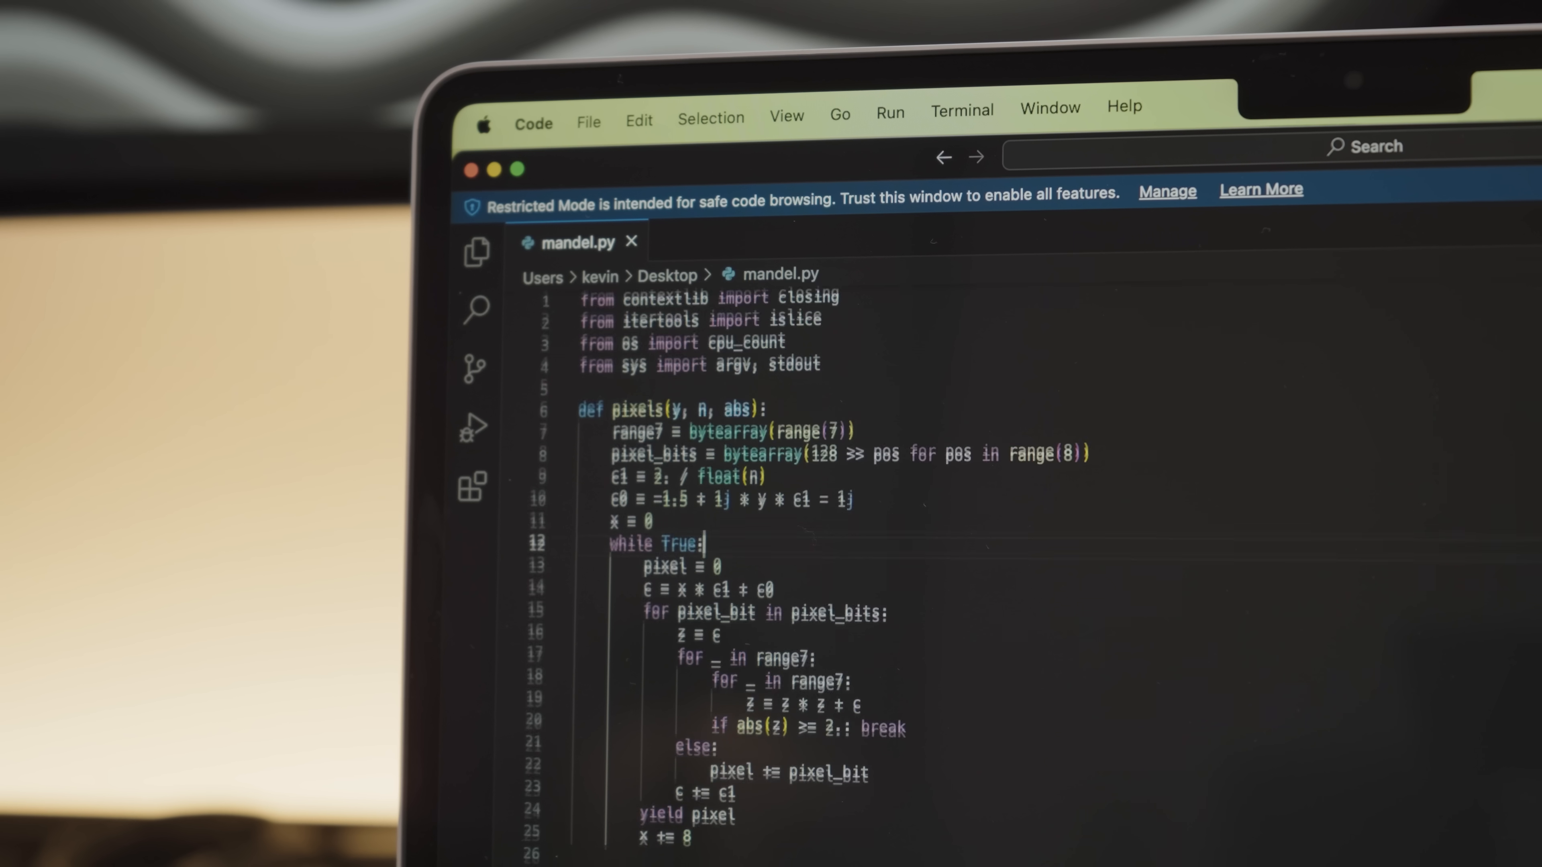
# - Scroll down through the mandel.py Mandelbrot script before switching to Disk Speed Test
pyautogui.scroll(-3)
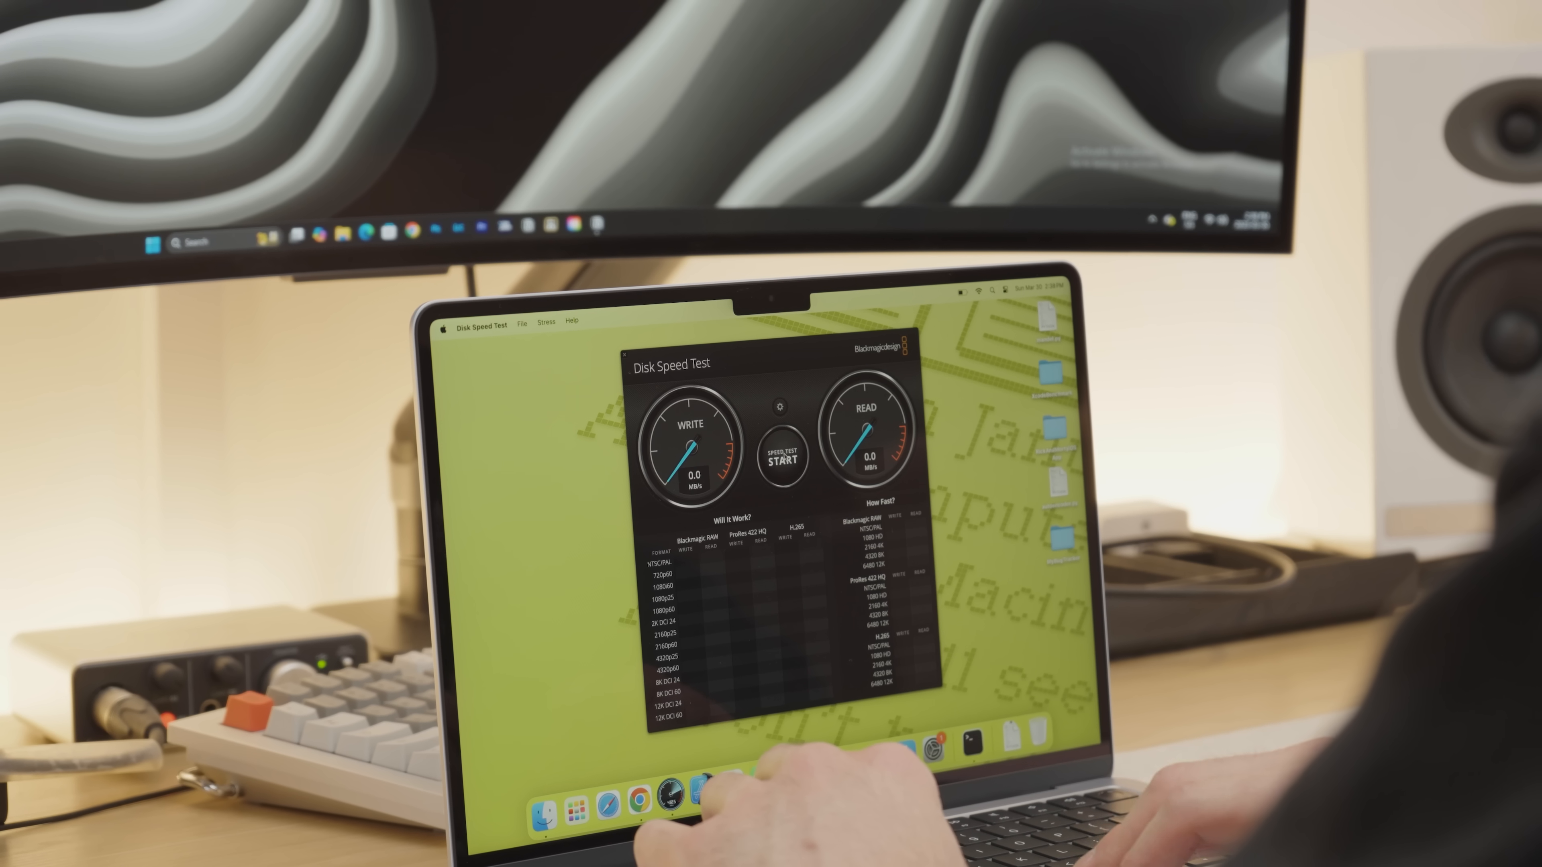
# - Start the disk benchmark, measuring write near 1980 MB/s and read near 2870 MB/s
pyautogui.click(781, 454)
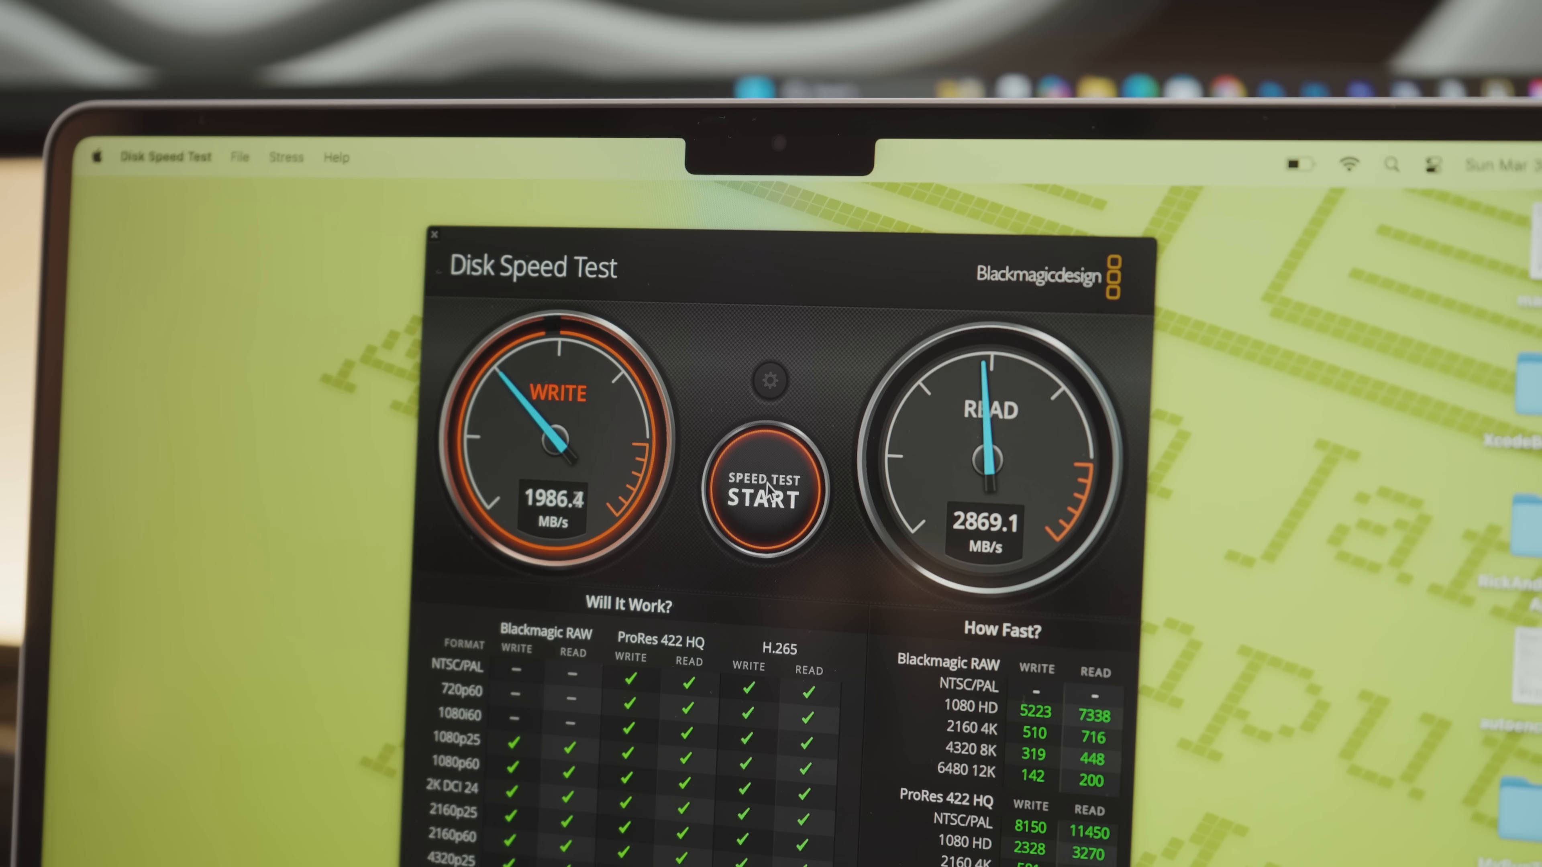
pyautogui.click(766, 492)
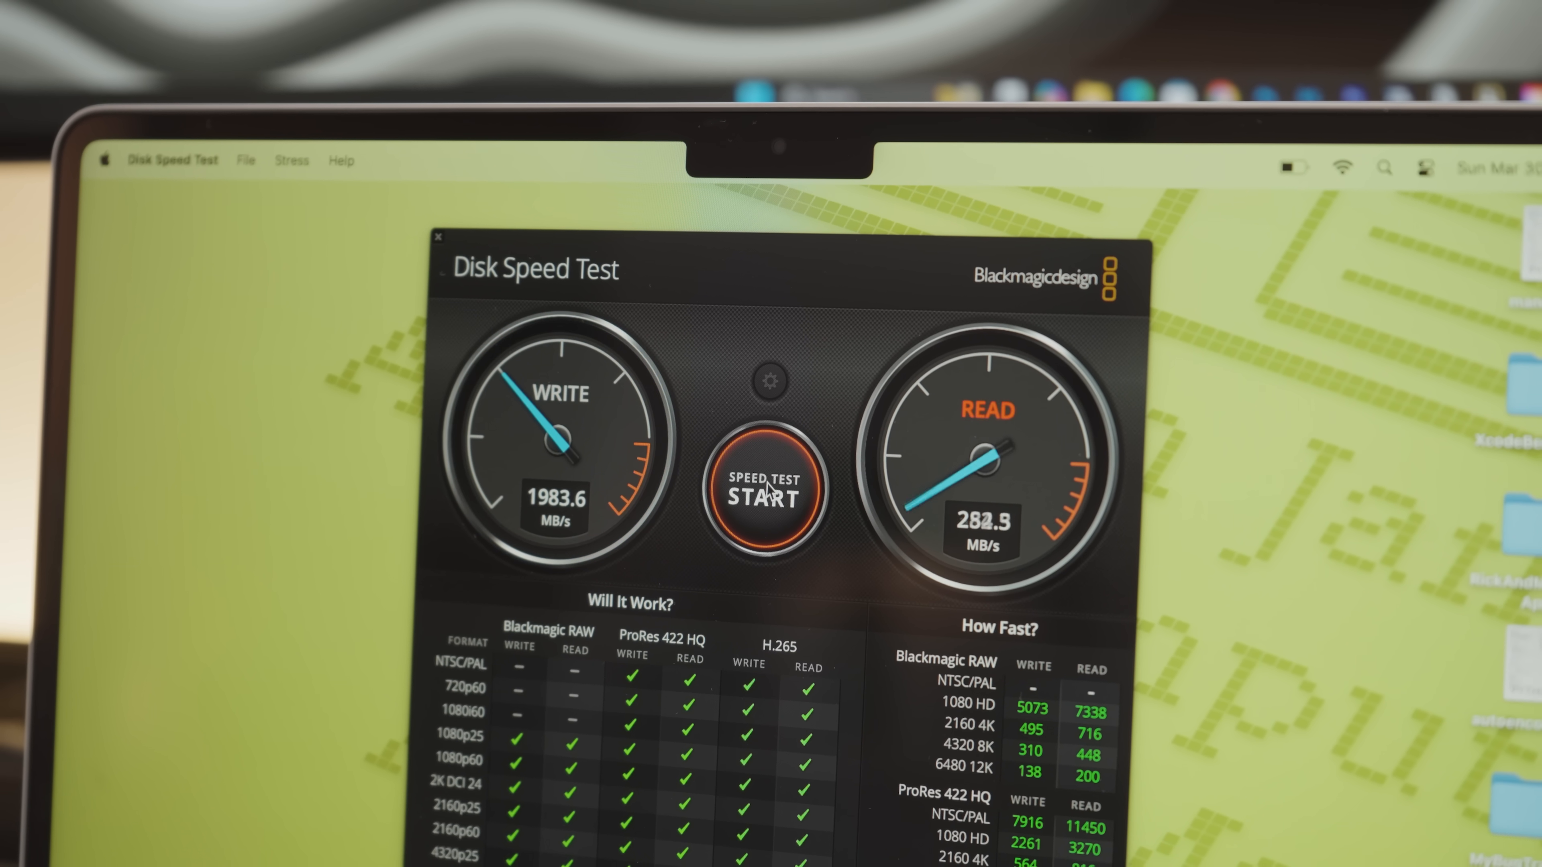